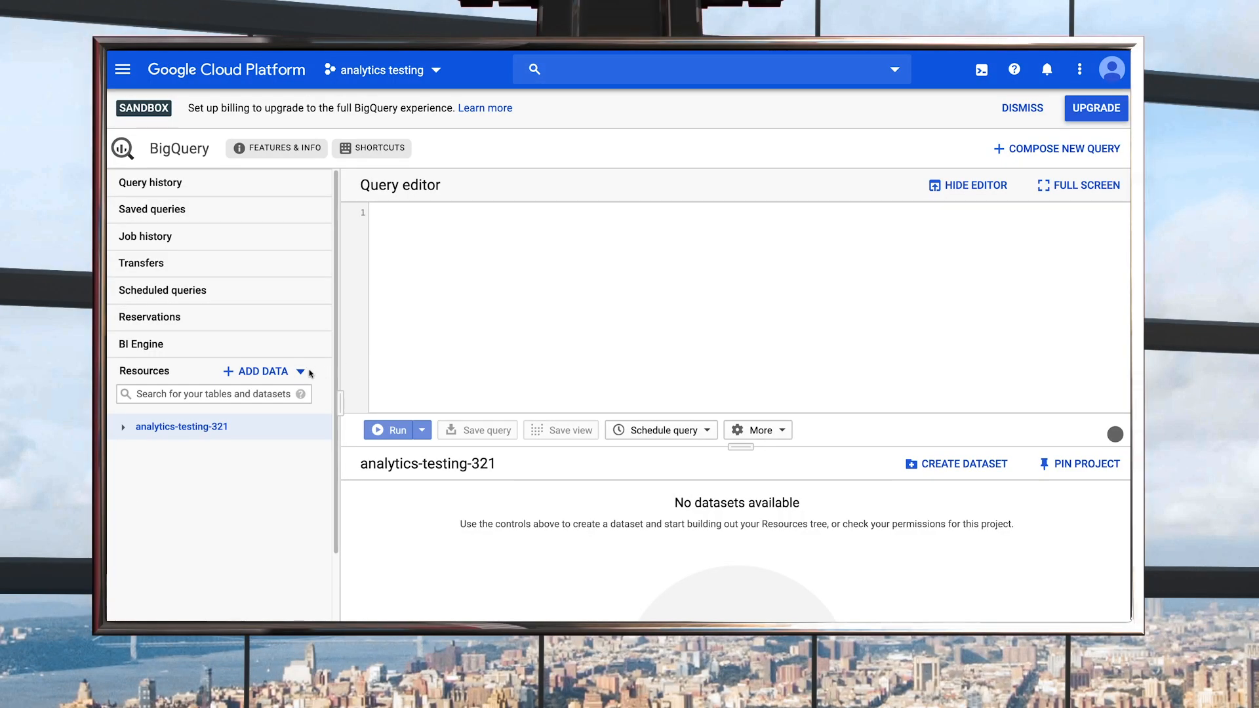
Step: Search the public dataset catalogue for 'ncaa' to find the NCAA Basketball dataset
left_click(300, 372)
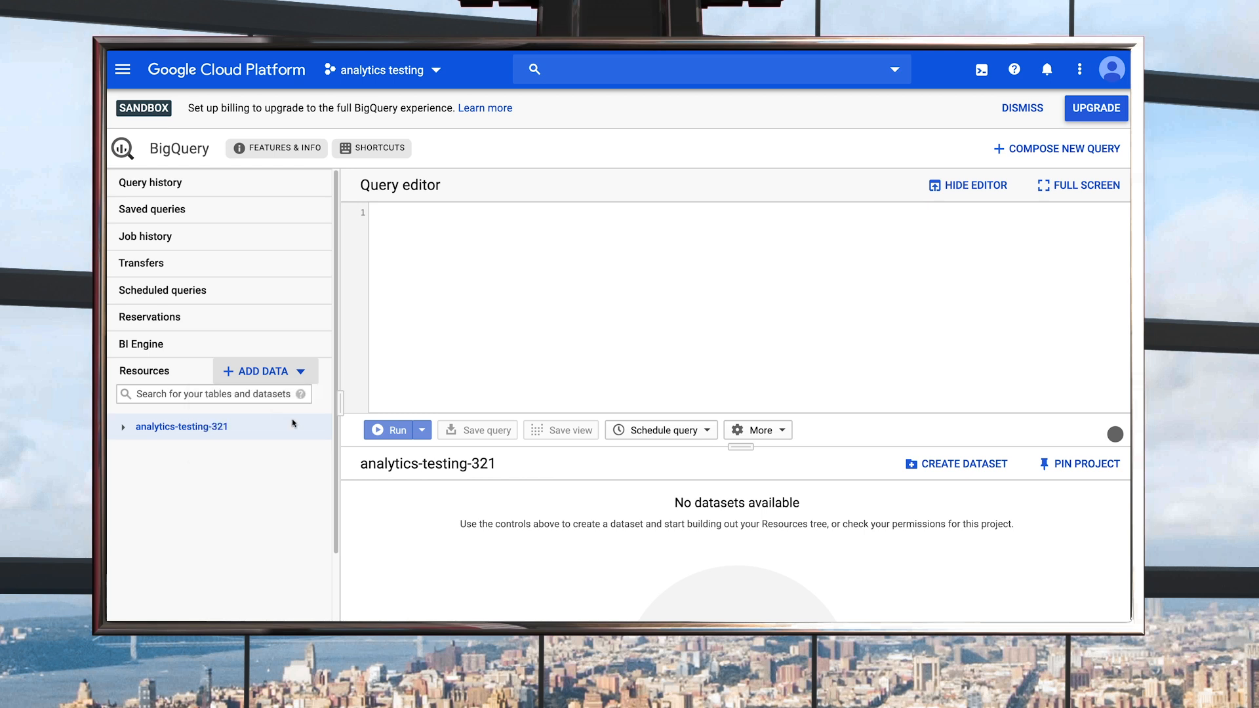
left_click(257, 372)
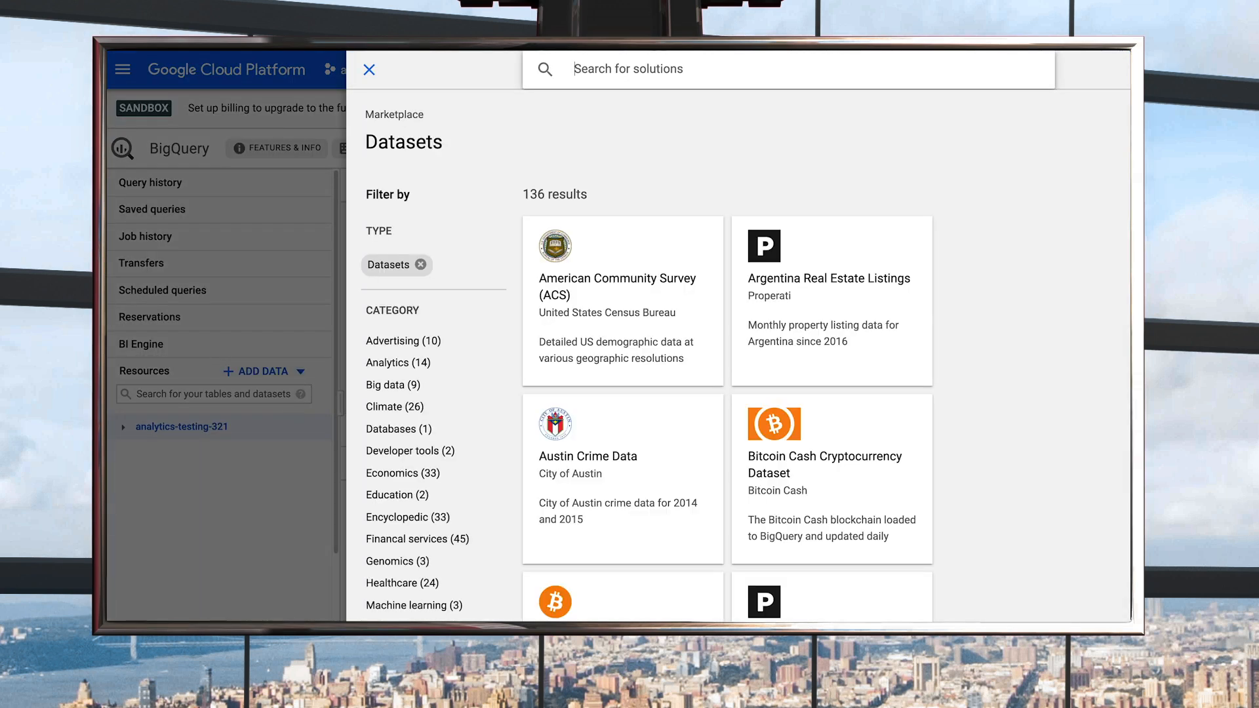
type("ncaa")
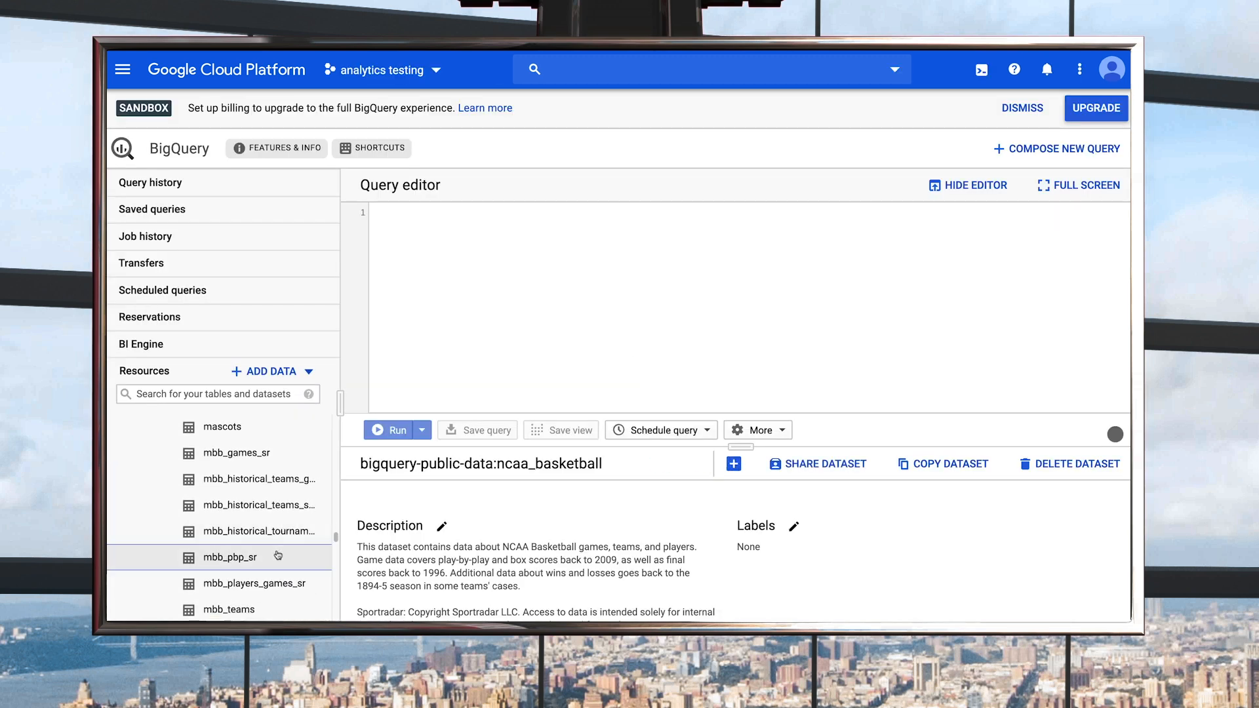
Step: Review the mbb_pbp_sr table's details and its schema of field names and types
left_click(229, 558)
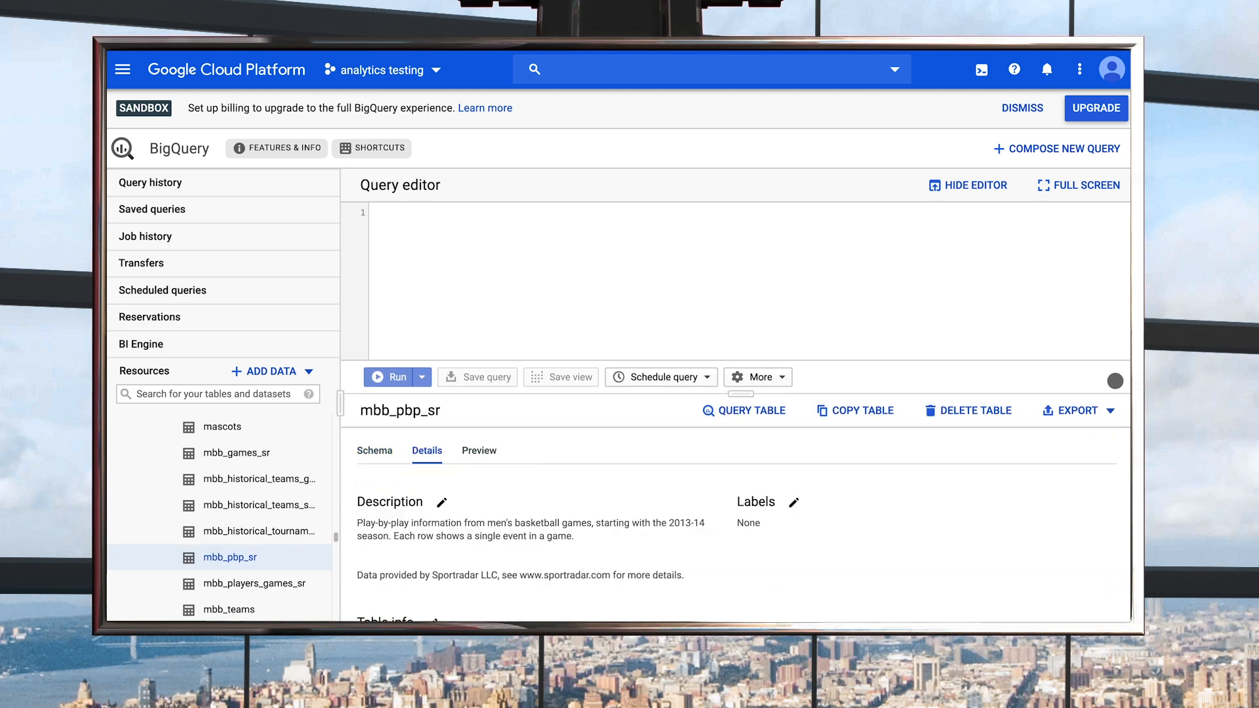
scroll("down", 3)
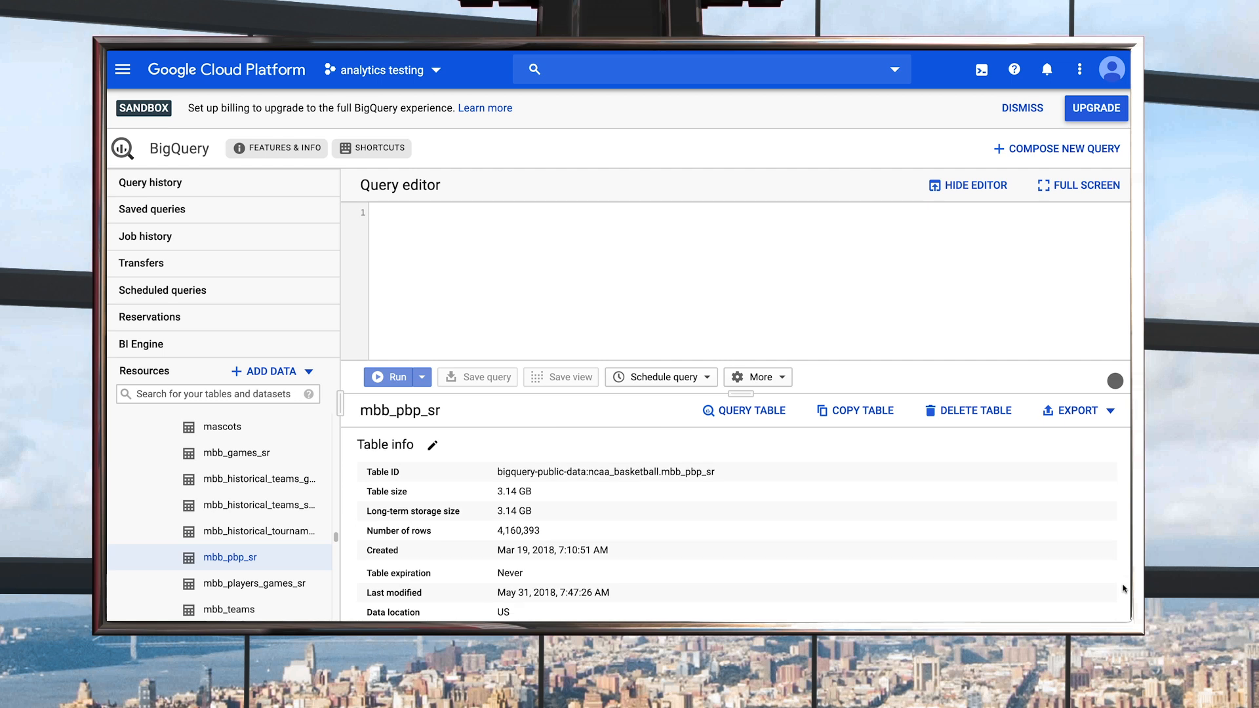
mouse_move(1117, 580)
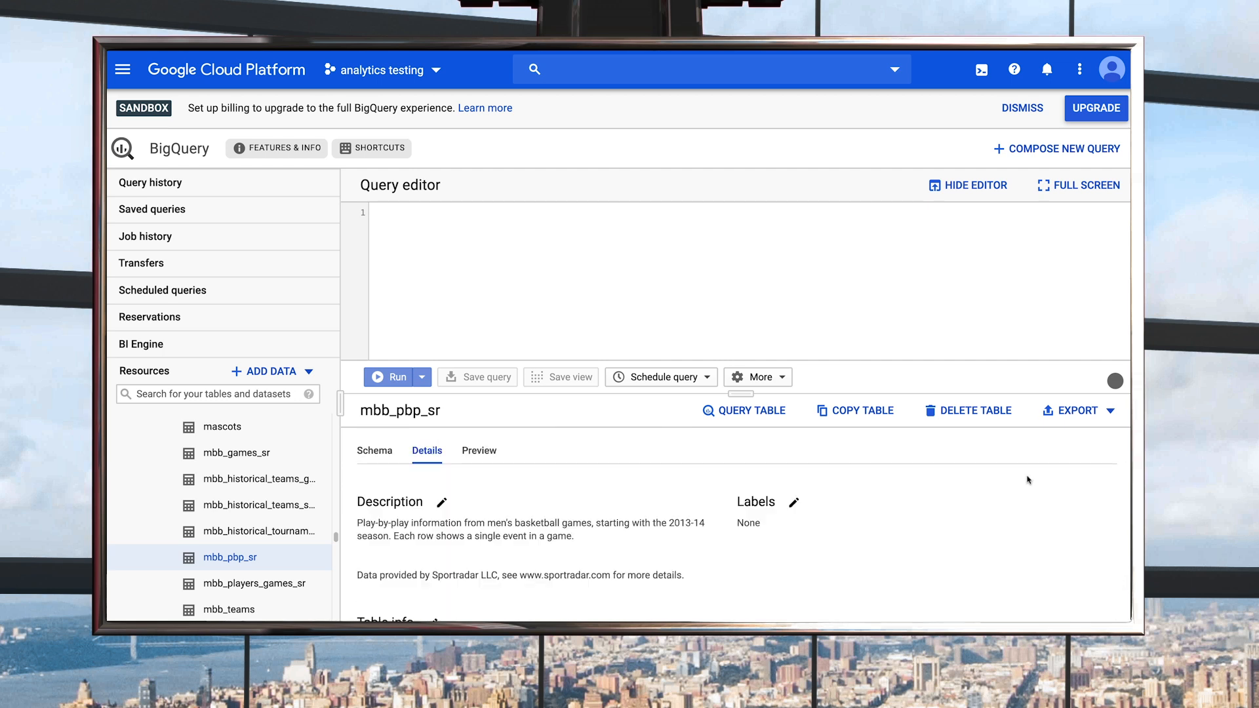
left_click(375, 451)
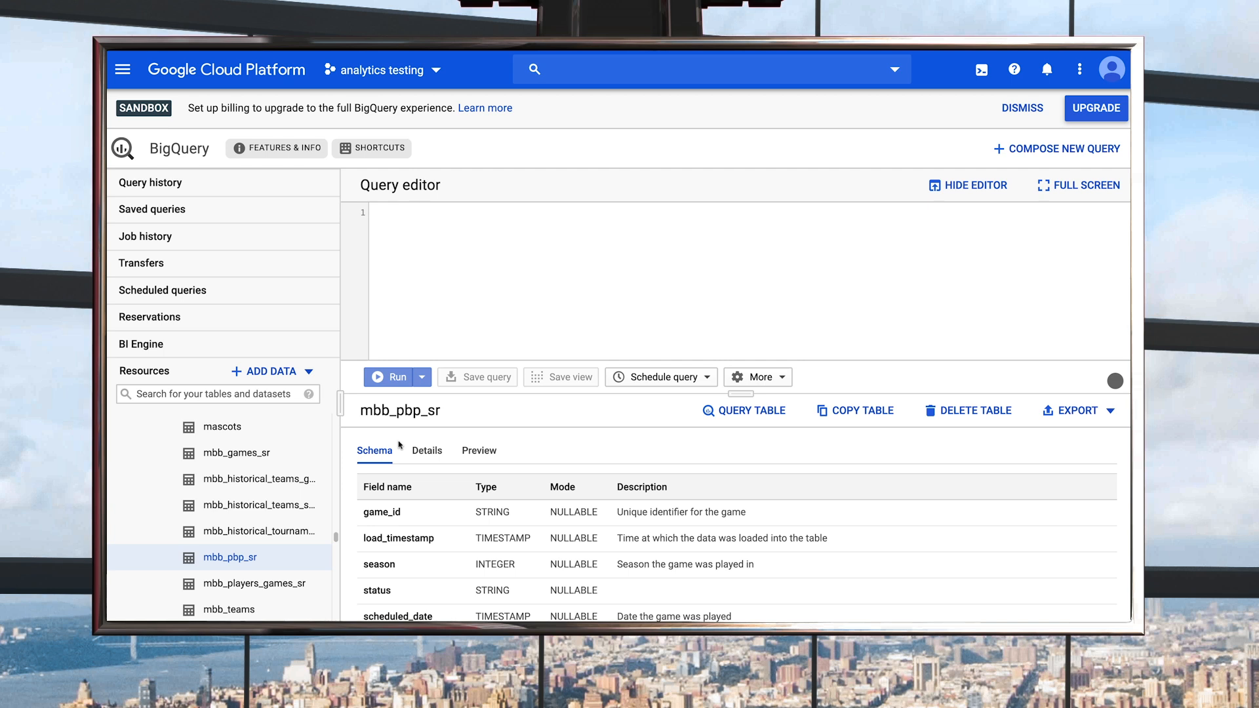
mouse_move(475, 460)
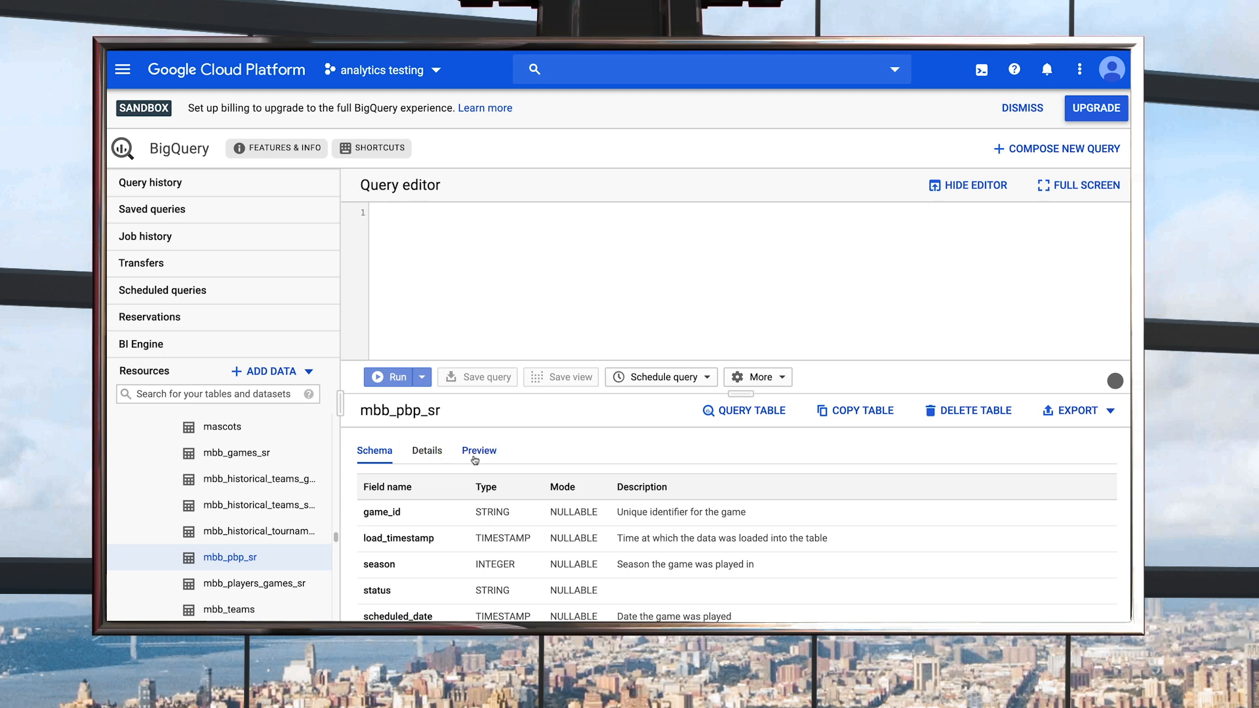
Step: Preview sample rows of mbb_pbp_sr showing game IDs, timestamps, seasons and statuses
left_click(479, 451)
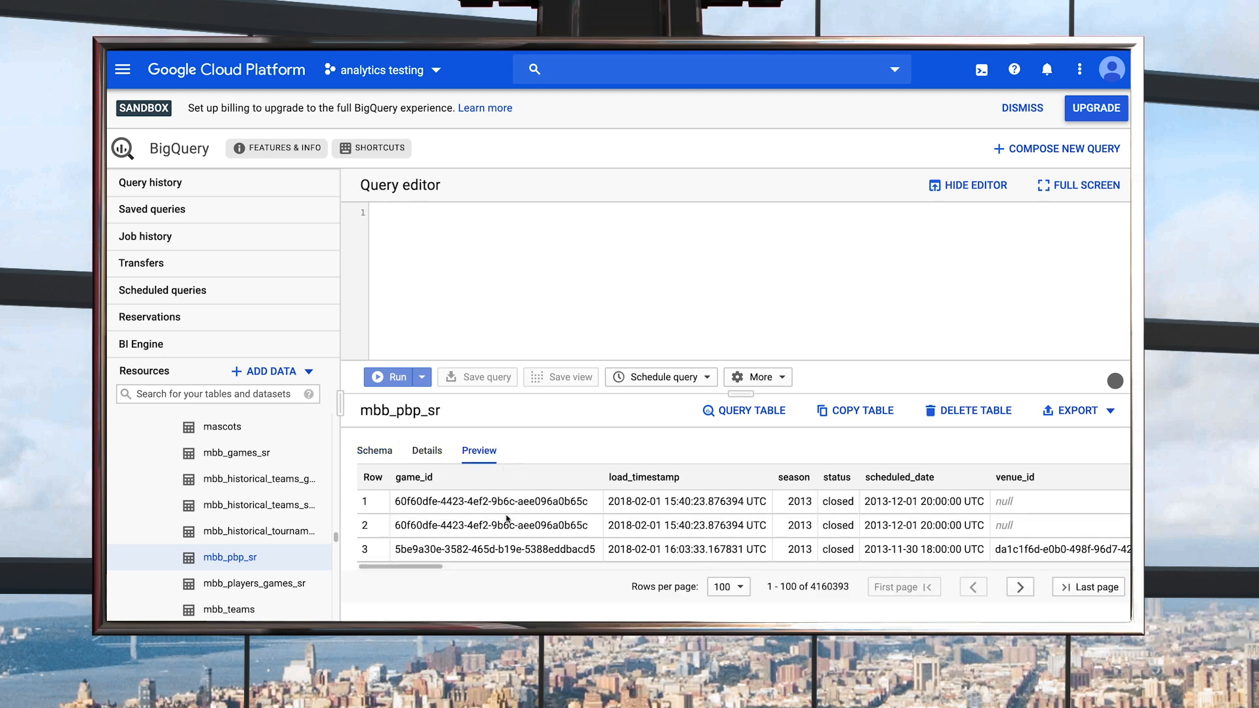
left_click_drag(393, 567, 485, 571)
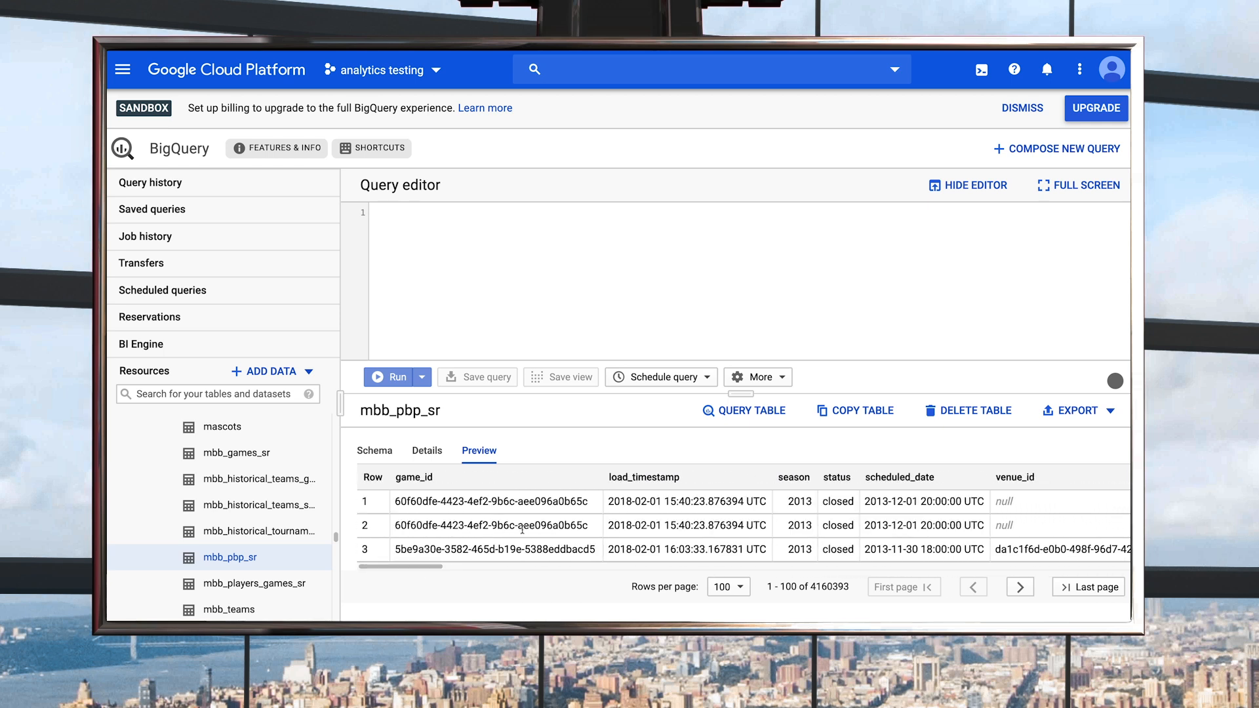
Step: Write a SELECT event_type, COUNT(*) query grouped by event_type, ordered by event_count descending
left_click(743, 411)
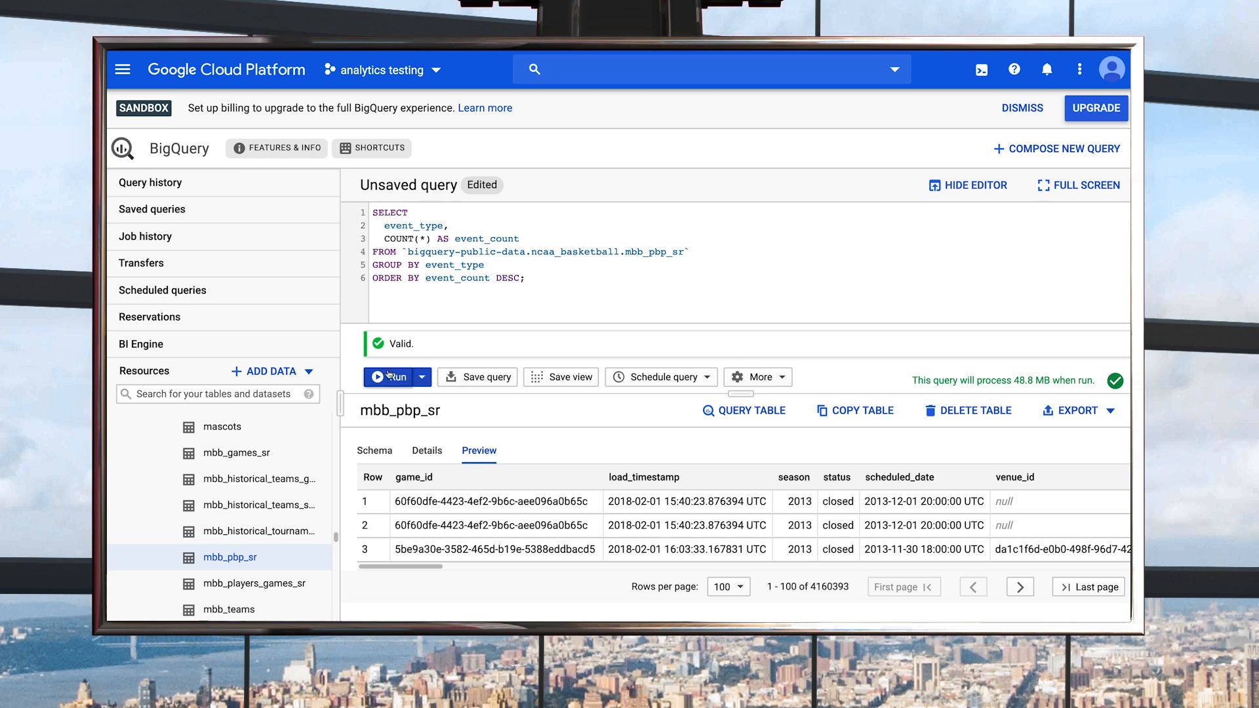
Step: Execute the event_type count query returning 37 event types, then select all query text
left_click(388, 378)
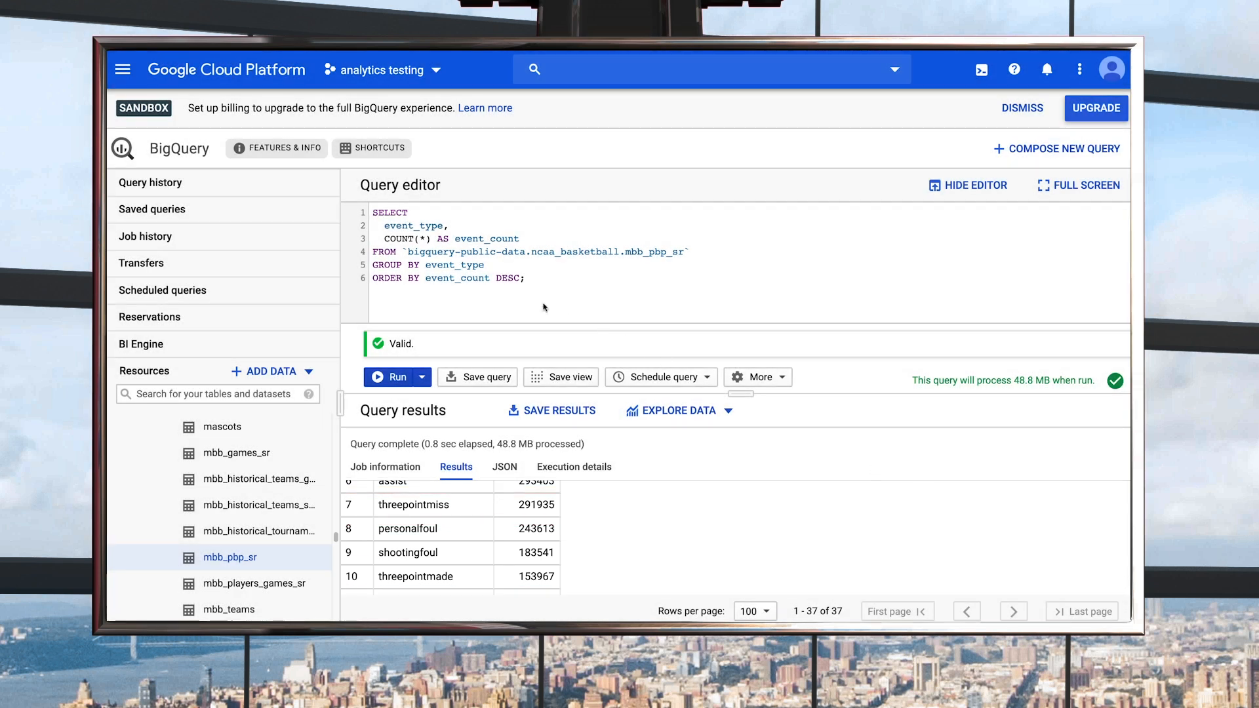
key("ctrl+a")
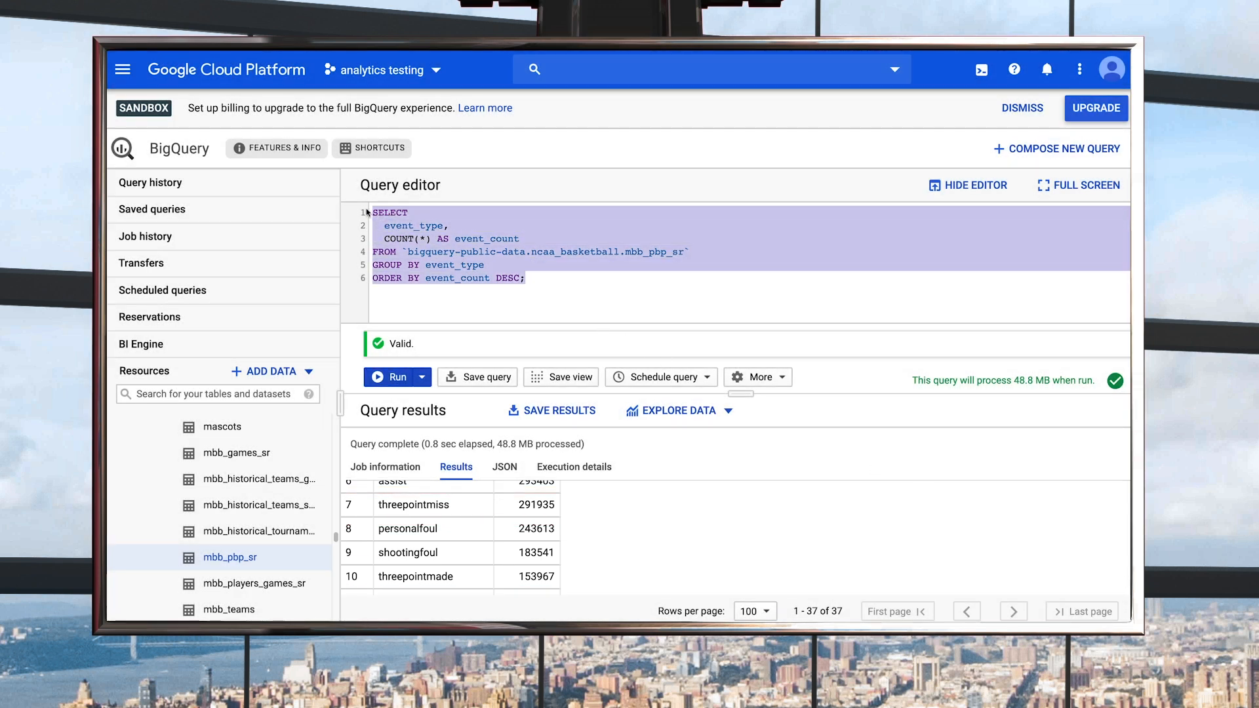
Step: Run a COUNTIF-based pct_threes_made query grouped by jersey_num, highest percentage first
double_click(546, 252)
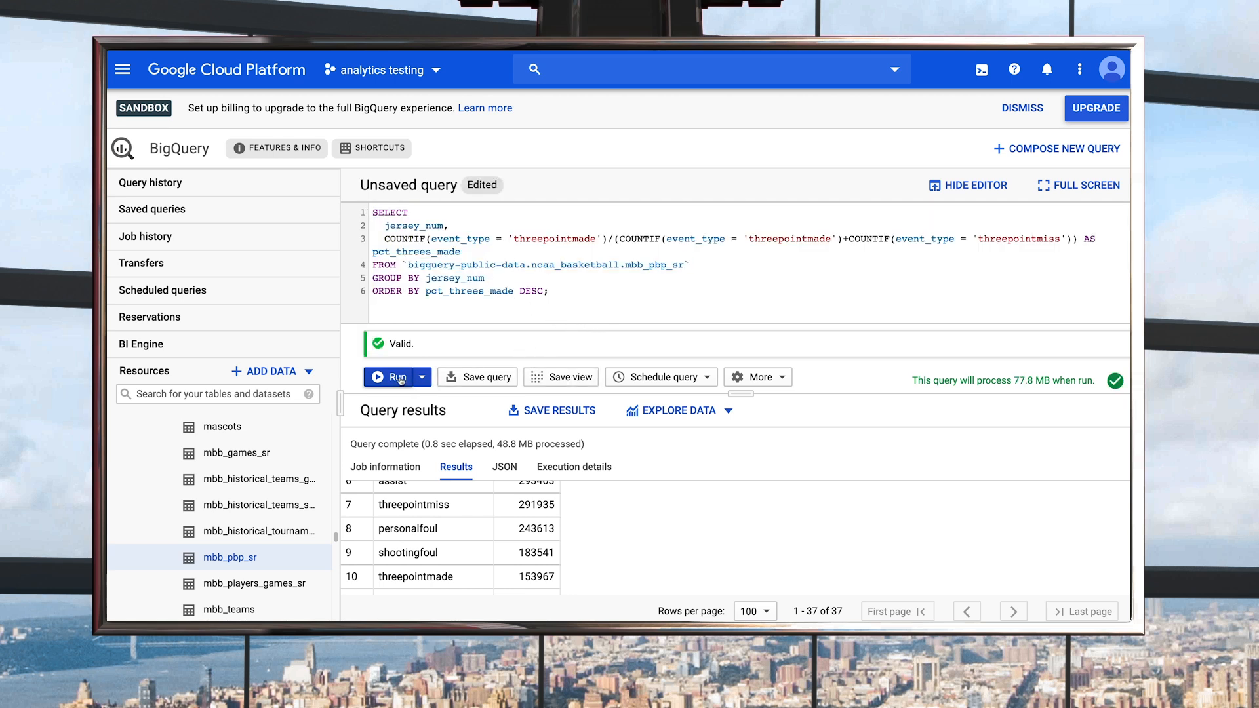
left_click(388, 378)
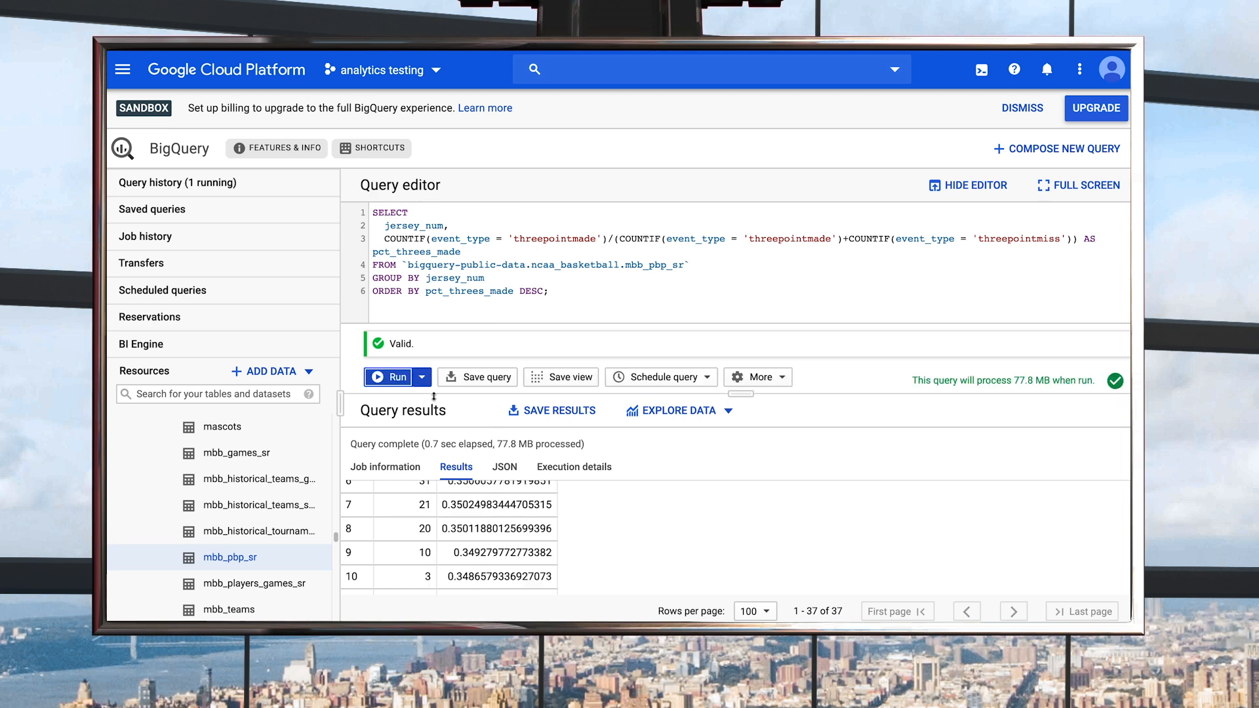